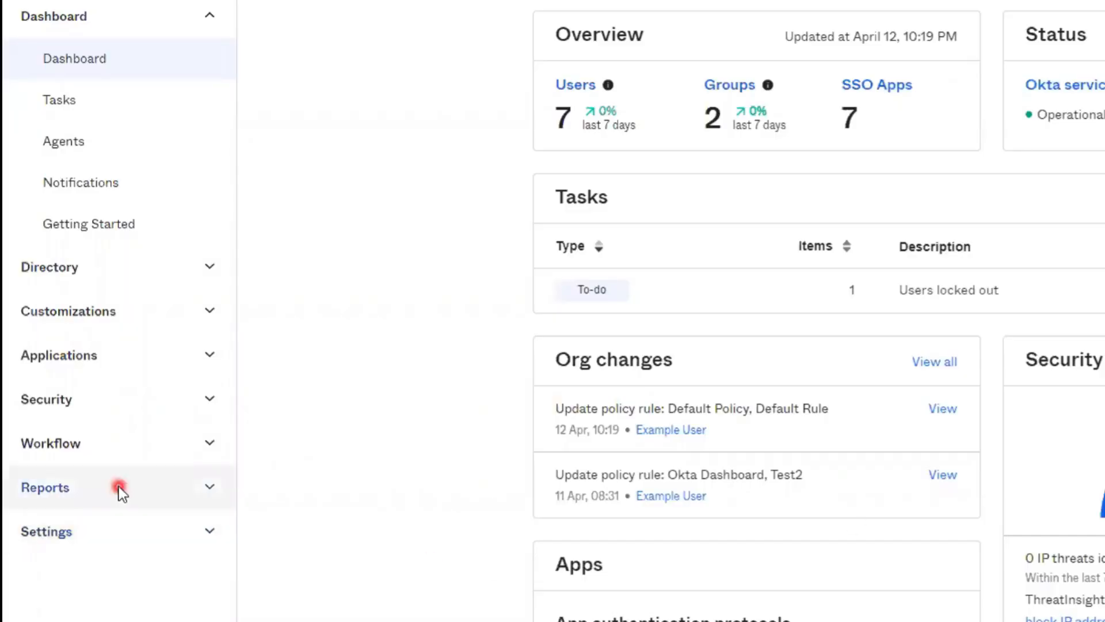
Open the System Log report under Reports, listing 213 events for April 6–13, 2023.
left_click(45, 487)
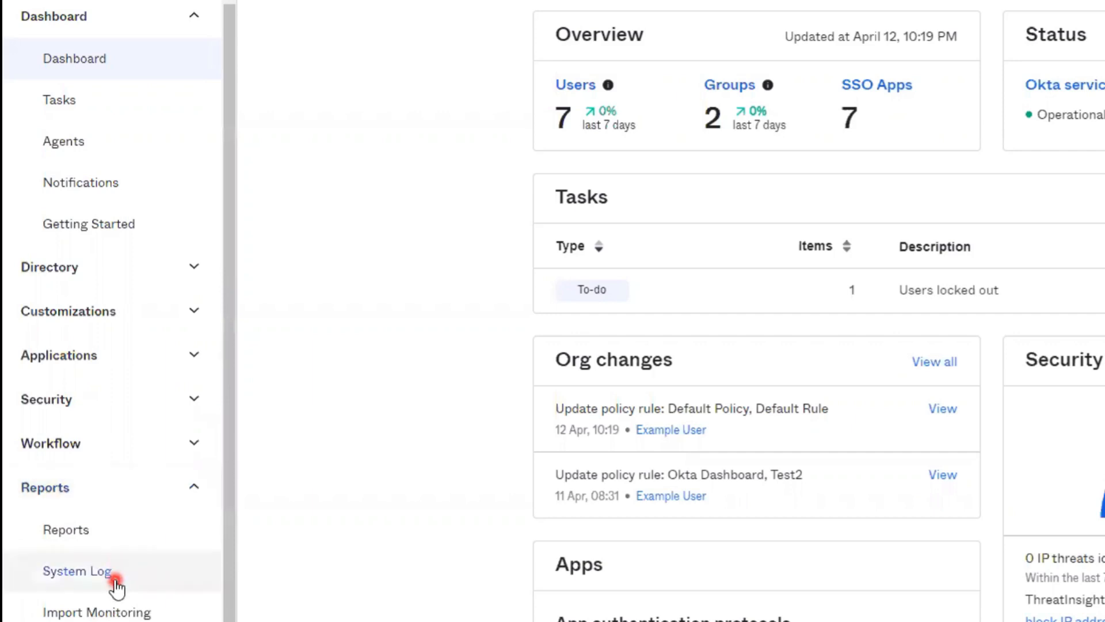
left_click(77, 571)
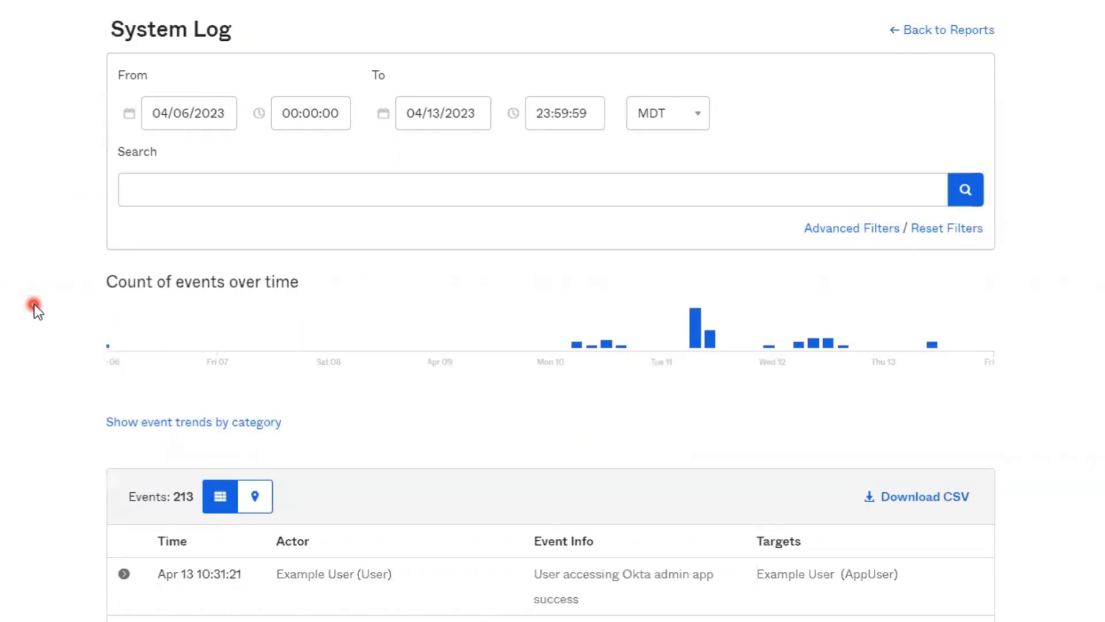
scroll("down", 3)
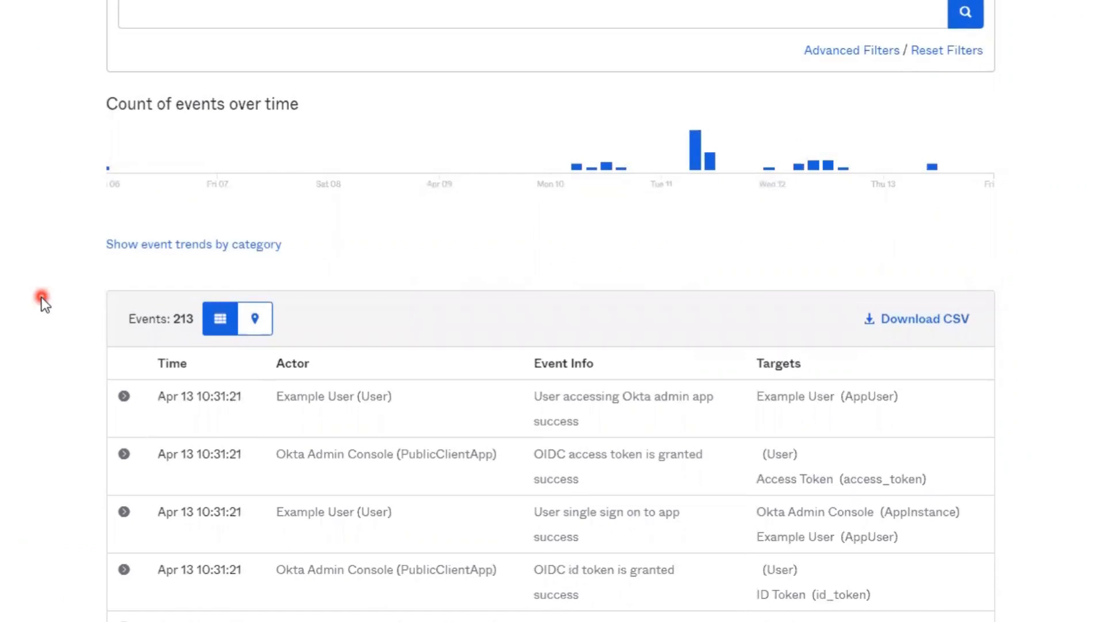
mouse_move(387, 388)
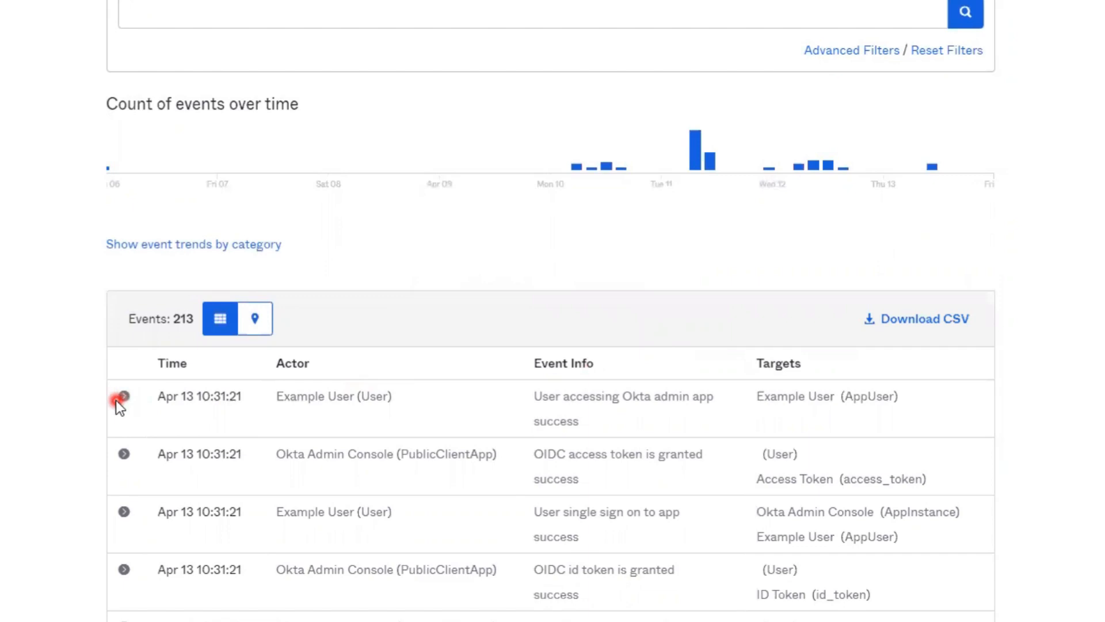
Expand the newest admin app access event with all detail sections, including actor attributes.
left_click(123, 395)
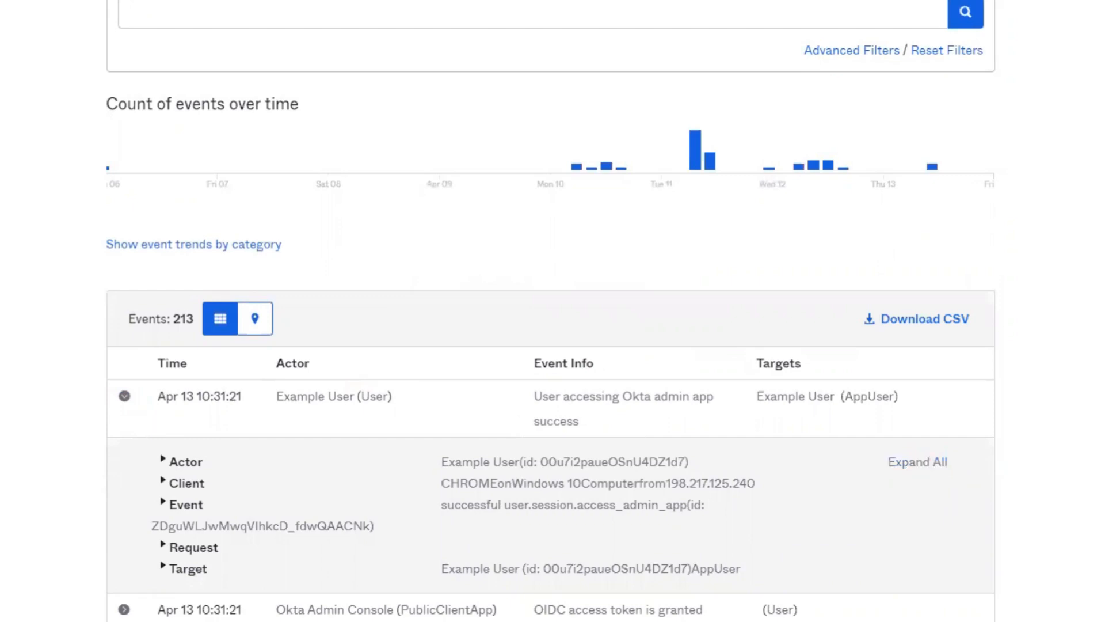
left_click(161, 461)
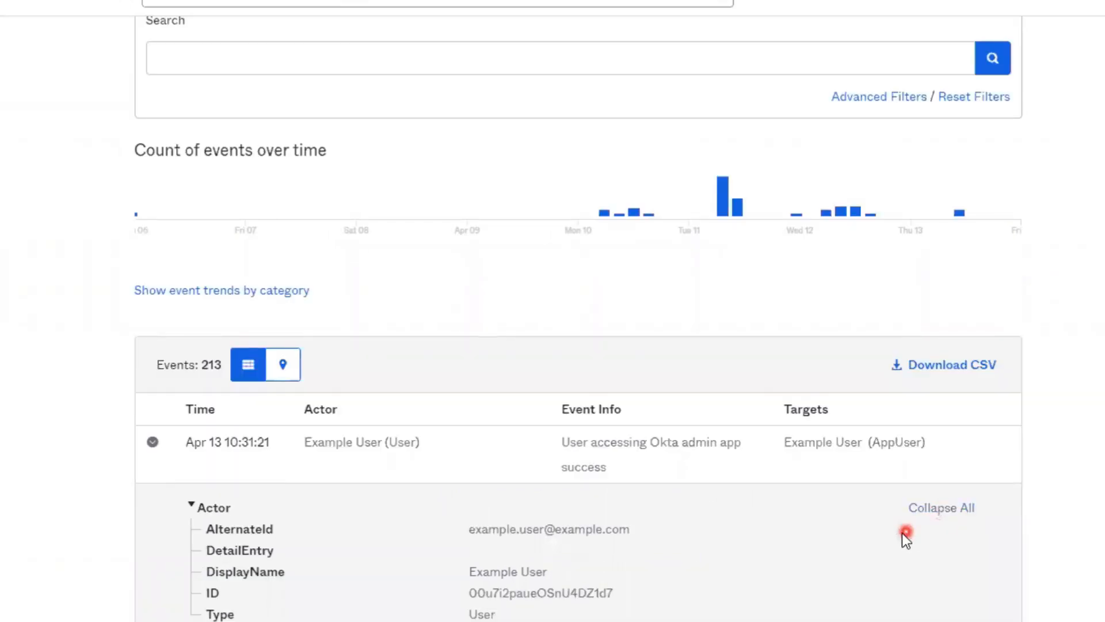
mouse_move(839, 542)
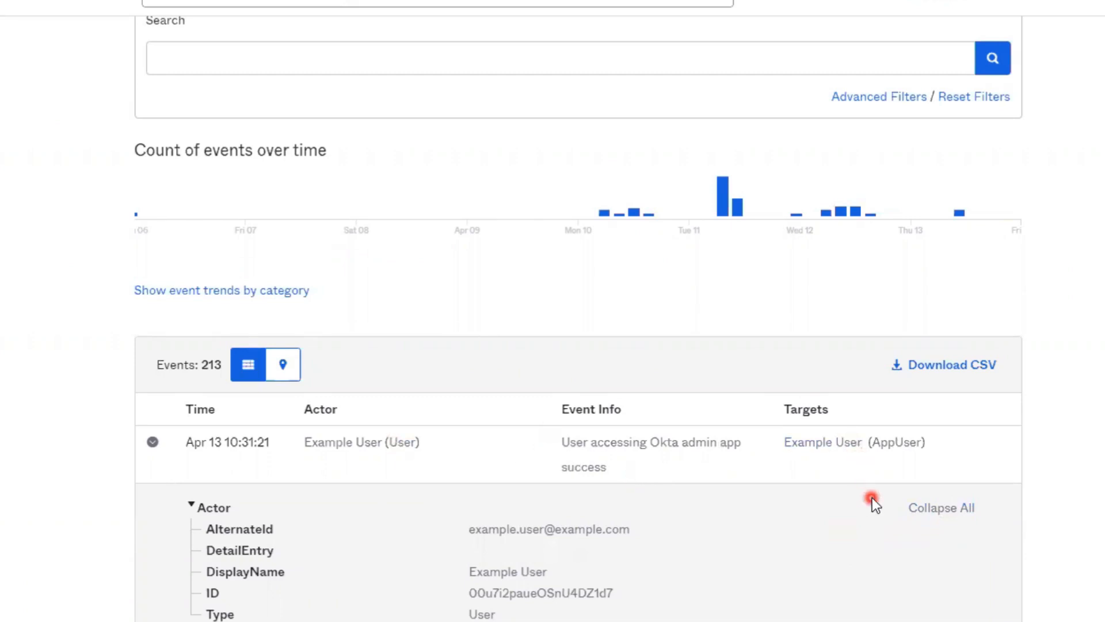
mouse_move(870, 502)
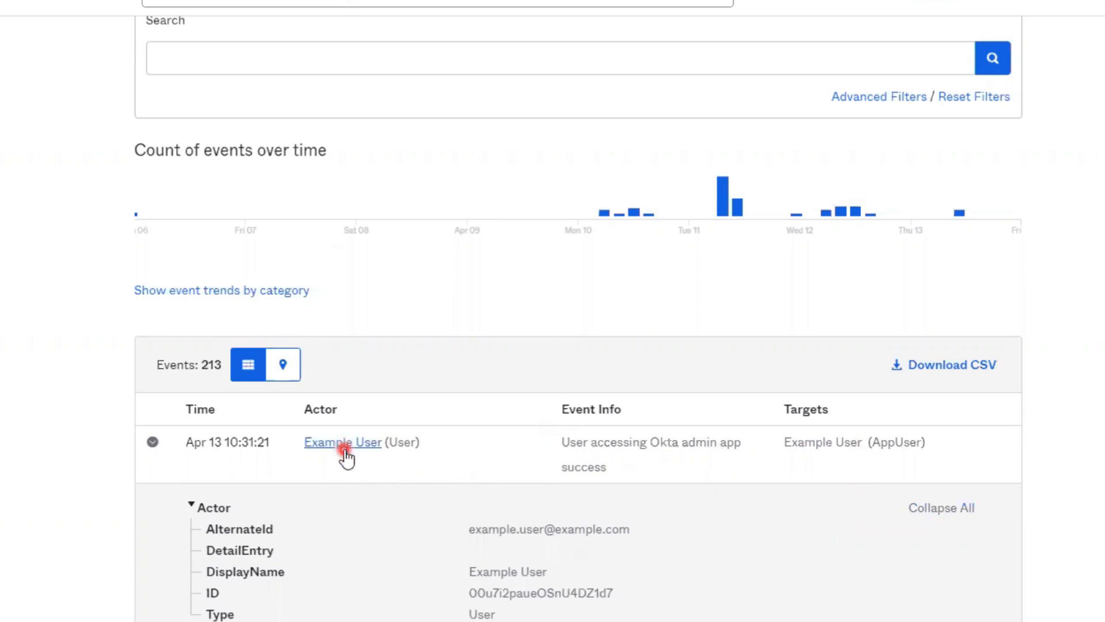
Filter the log by the first event's actor.id, leaving 138 events by Example User.
left_click(341, 442)
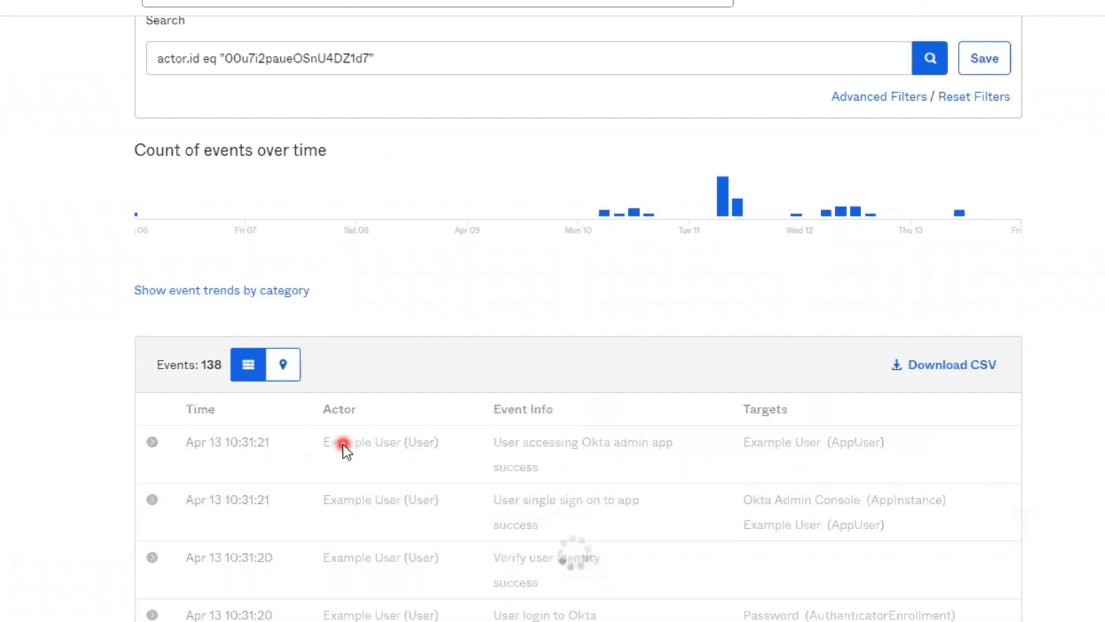
left_click(397, 58)
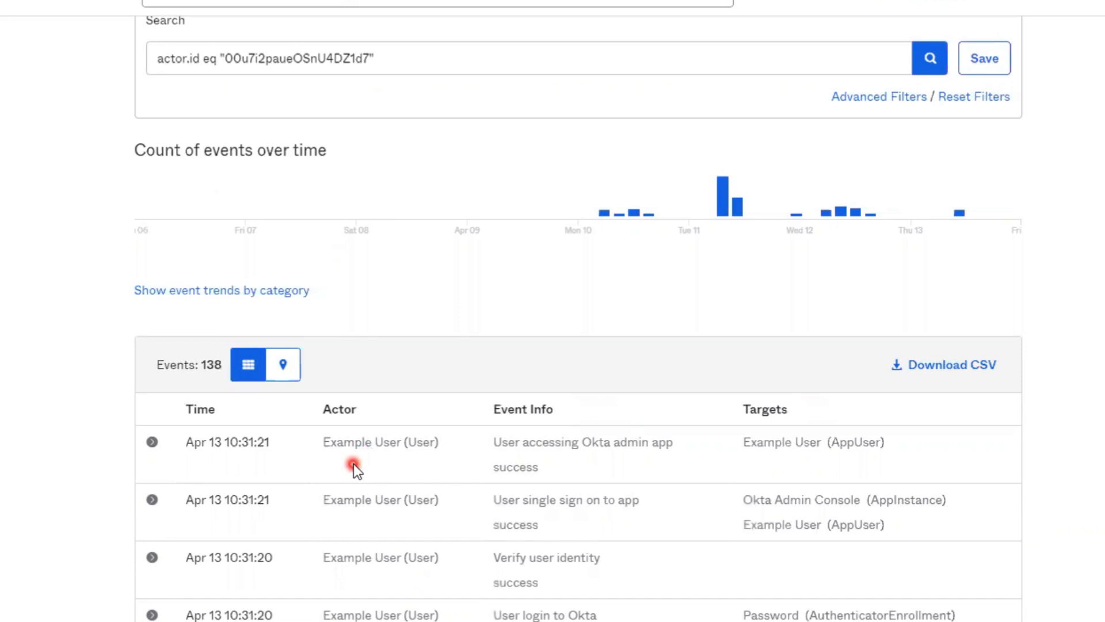
mouse_move(632, 388)
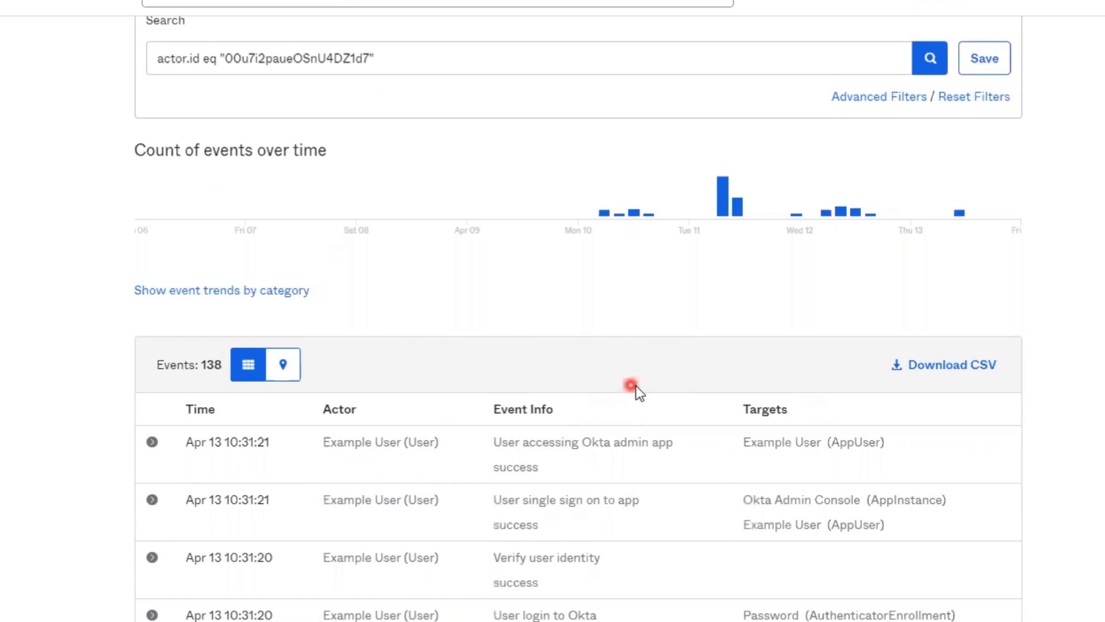
mouse_move(552, 382)
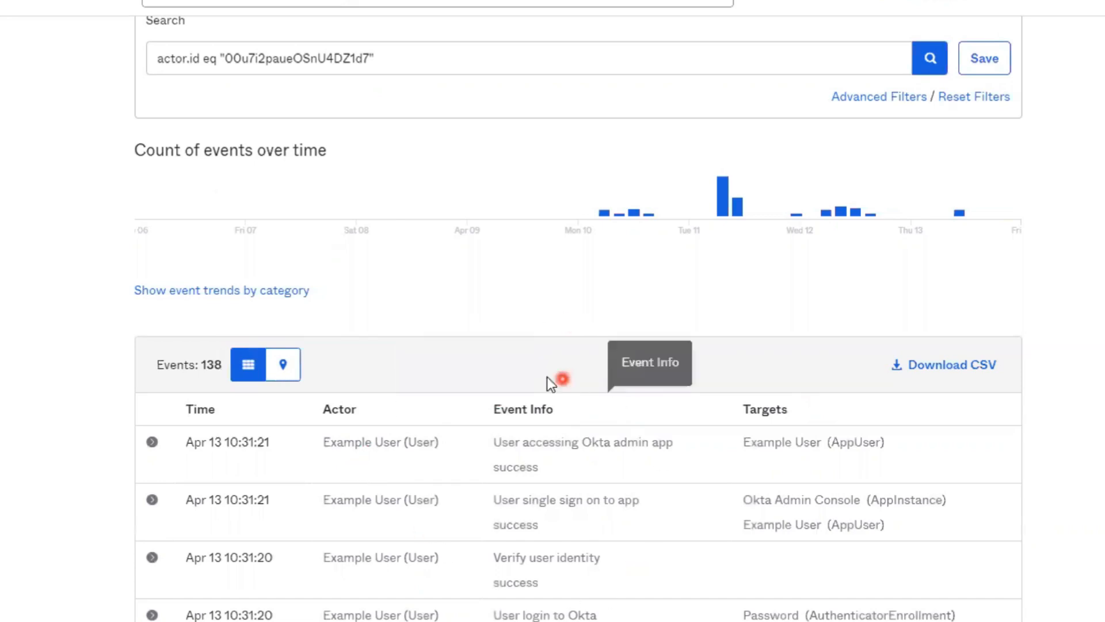
mouse_move(500, 567)
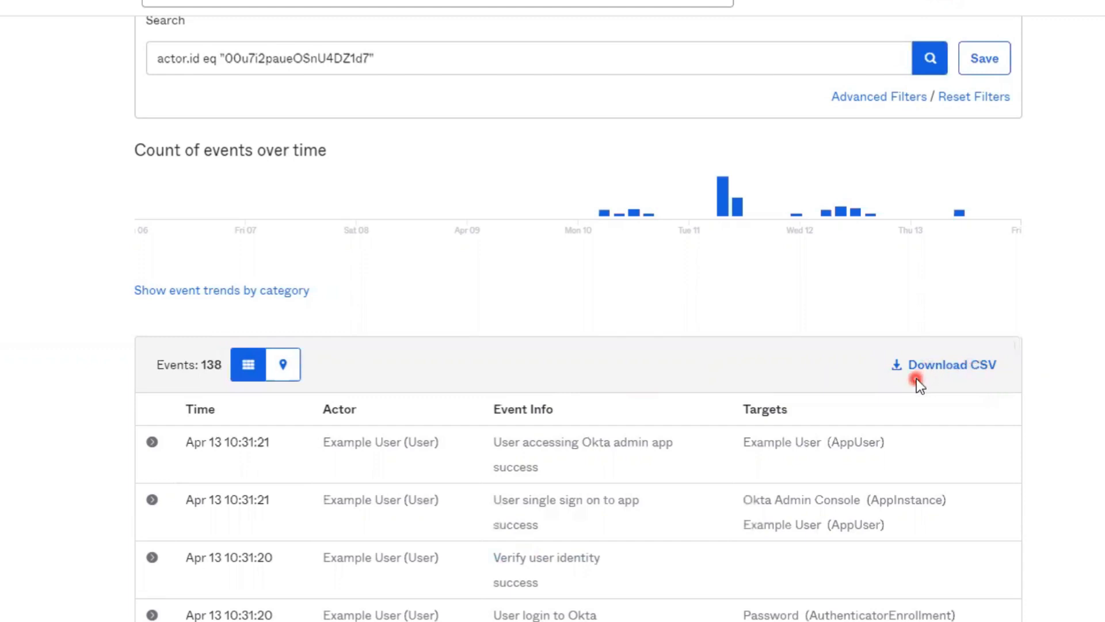
mouse_move(1043, 428)
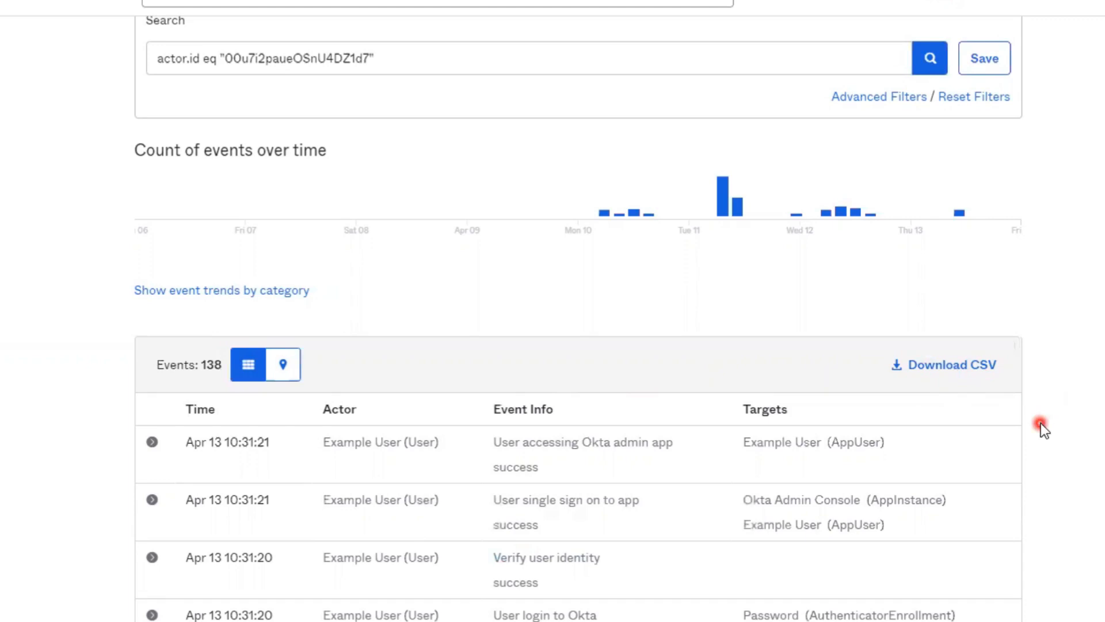
mouse_move(1050, 398)
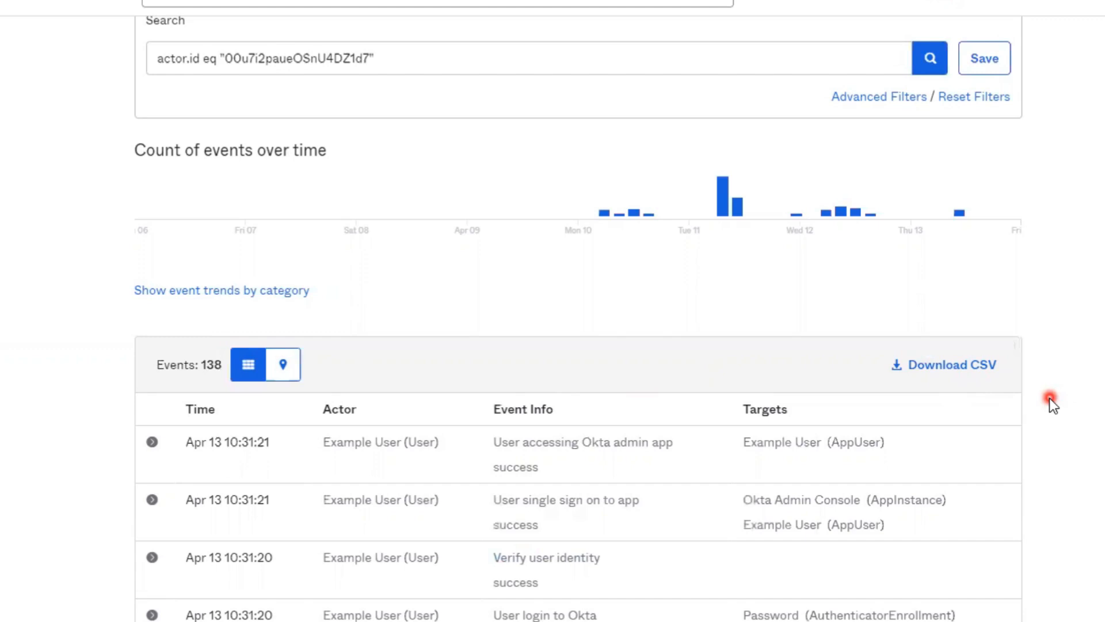
mouse_move(1083, 409)
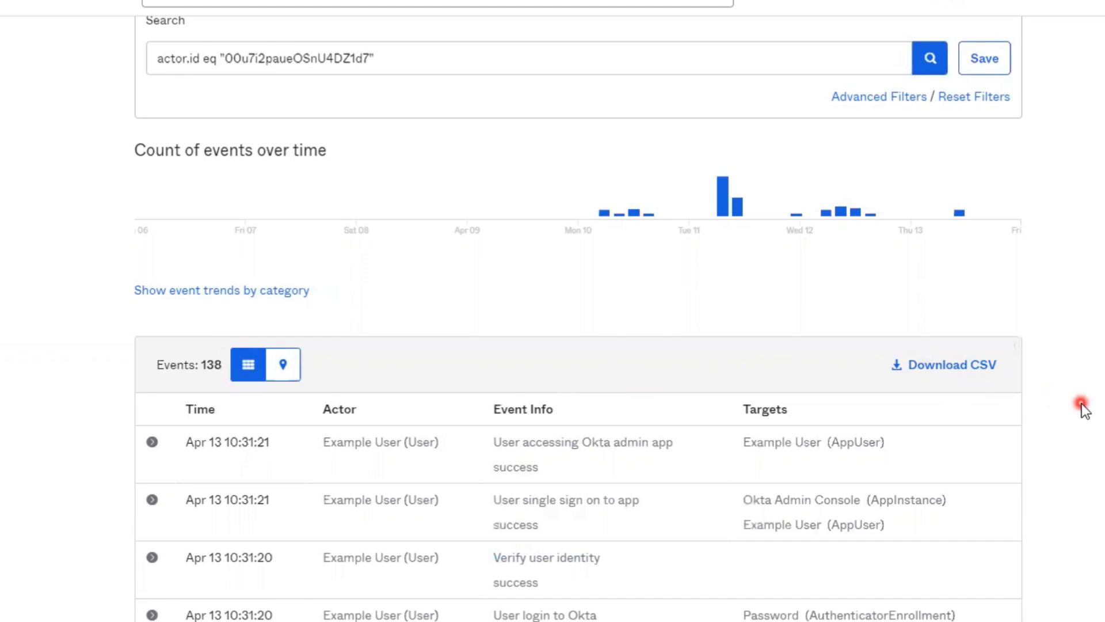